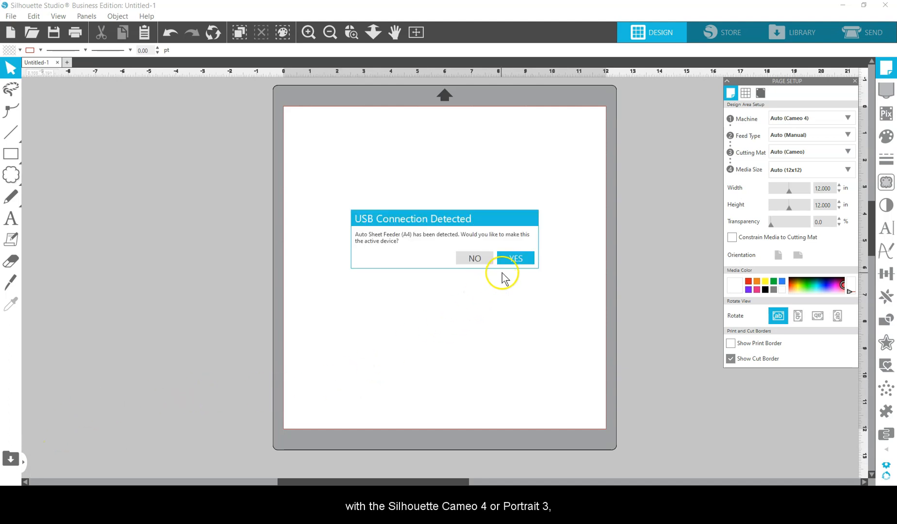
# Accept the Auto Sheet Feeder prompt, view Specialty Tools, then return to Page Setup
pyautogui.click(515, 258)
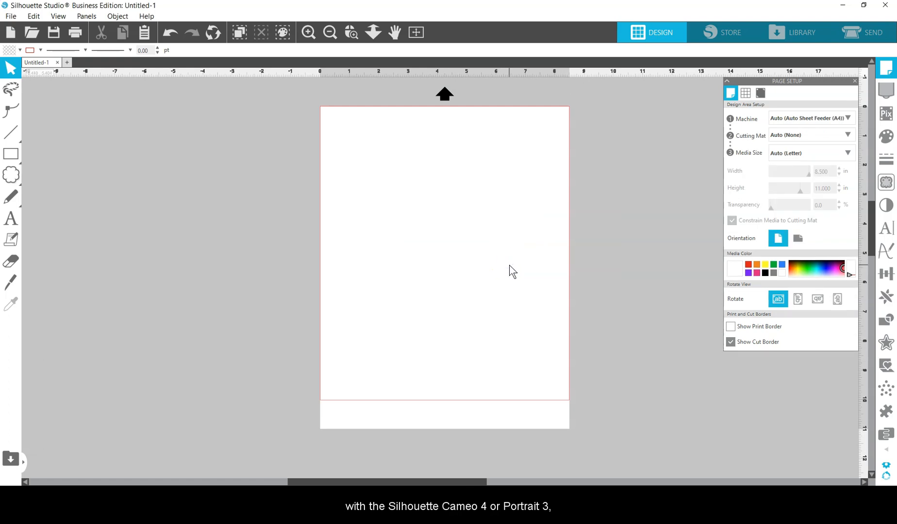
pyautogui.click(810, 118)
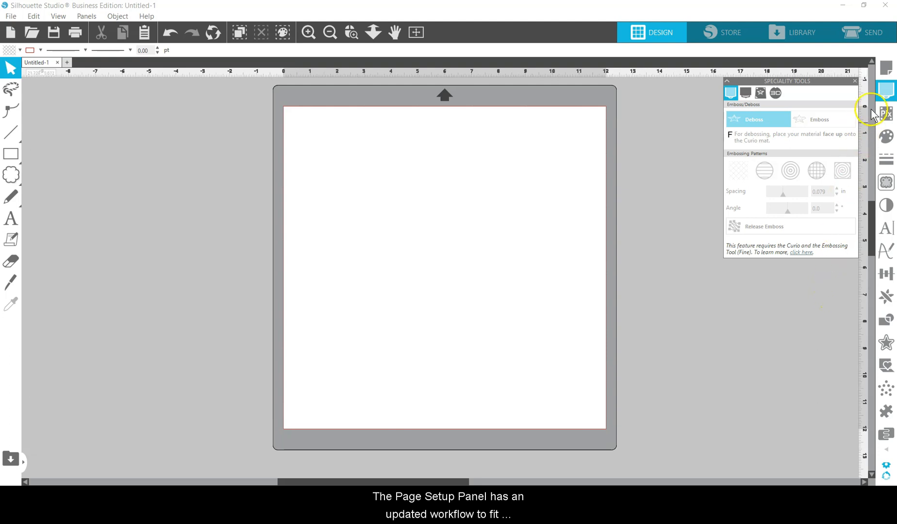
pyautogui.click(884, 68)
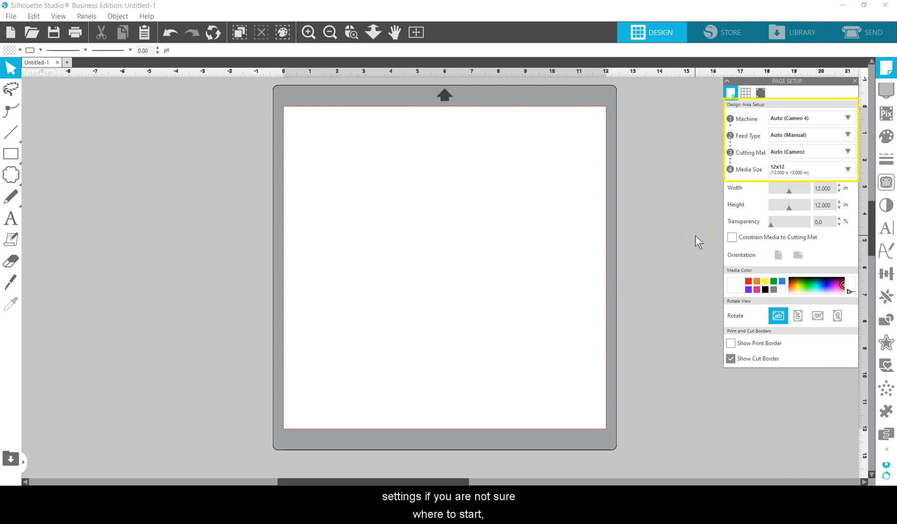
# Choose Letter (8.500 x 11.000 in) from the Media Size dropdown
pyautogui.click(807, 170)
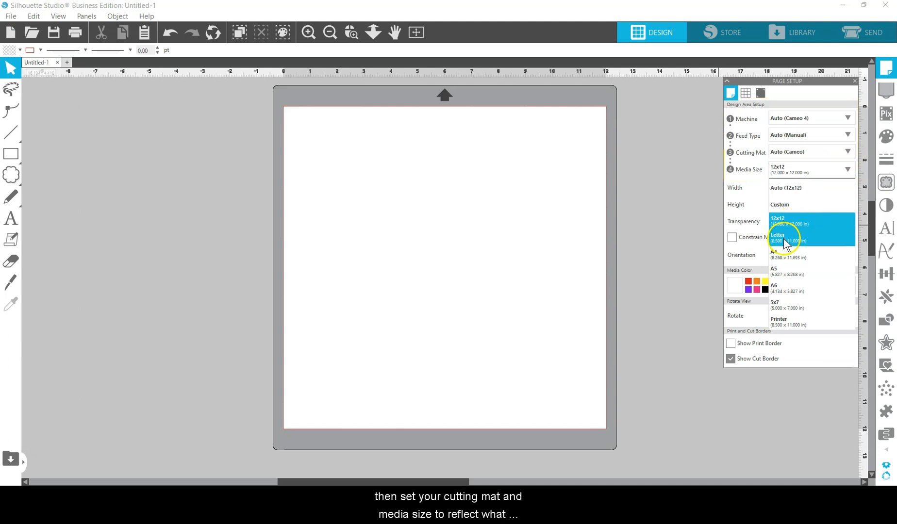
pyautogui.click(786, 237)
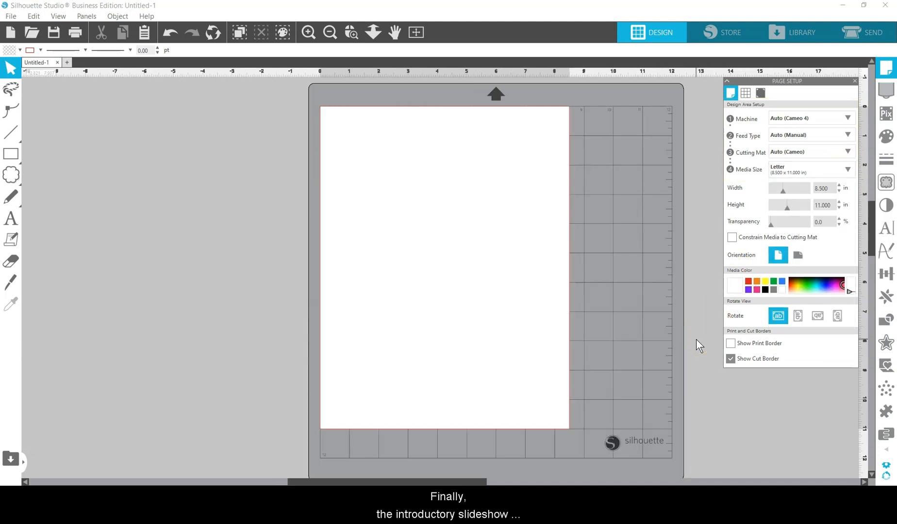
# Launch Help > Introduction... for the welcome dialog, then reopen the Help menu
pyautogui.click(146, 15)
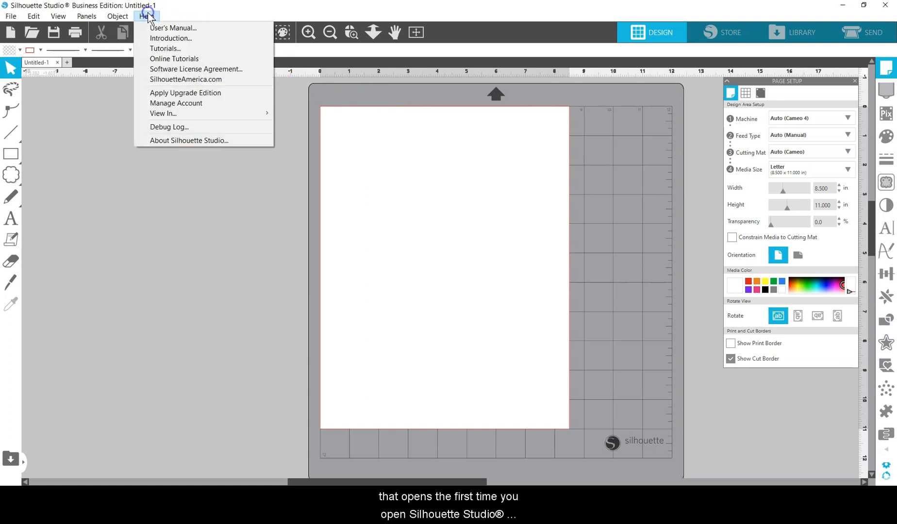
pyautogui.moveTo(170, 38)
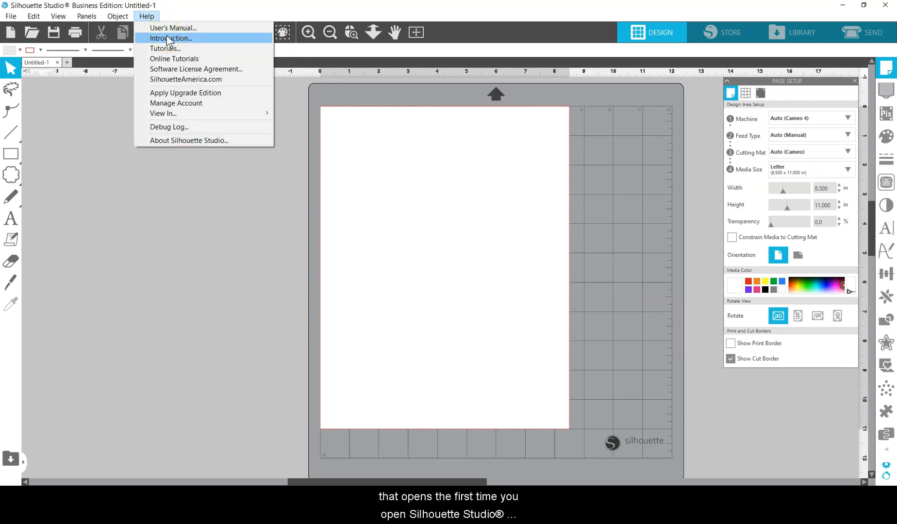
pyautogui.click(170, 38)
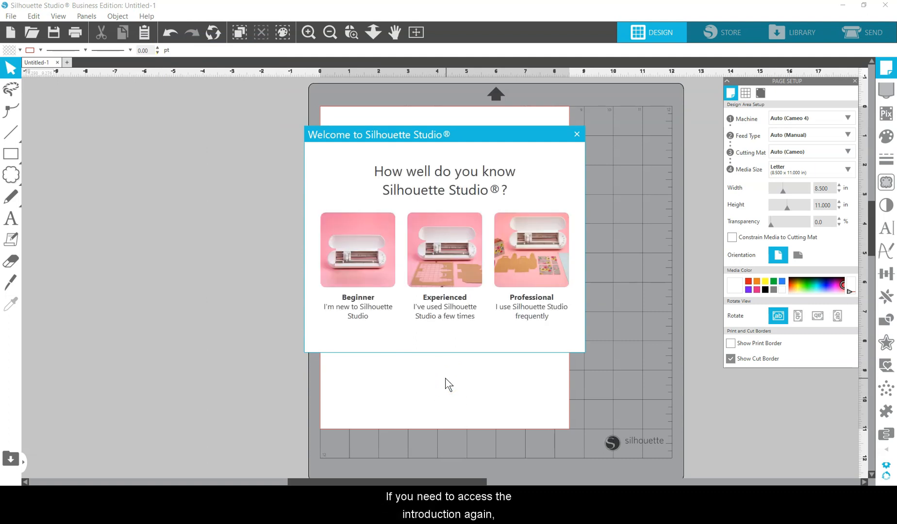
pyautogui.moveTo(147, 16)
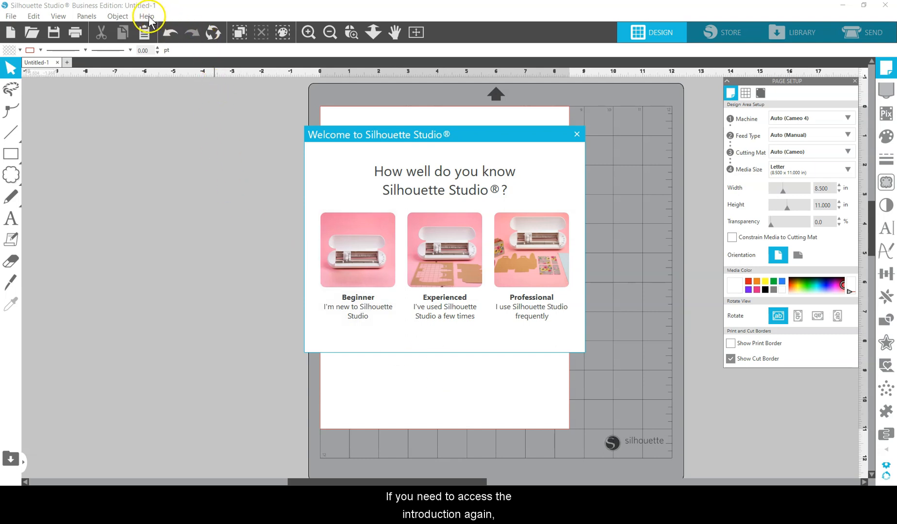
pyautogui.click(146, 15)
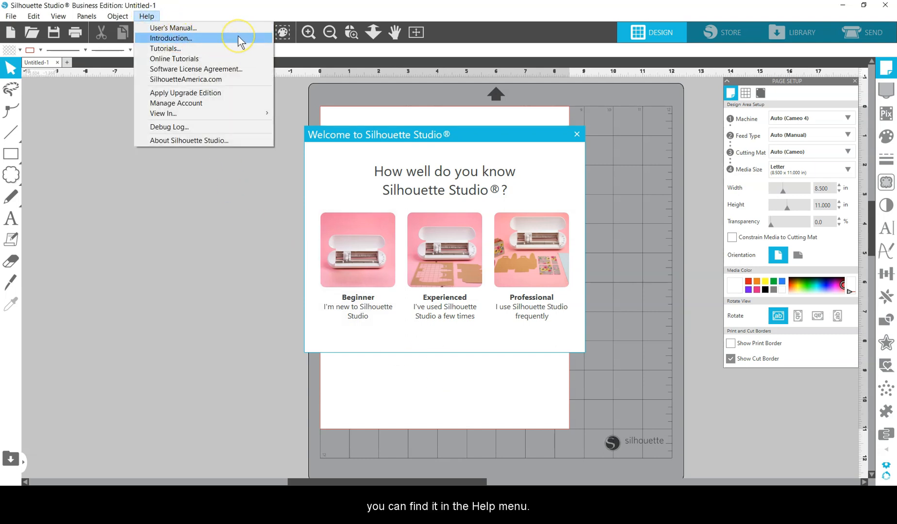